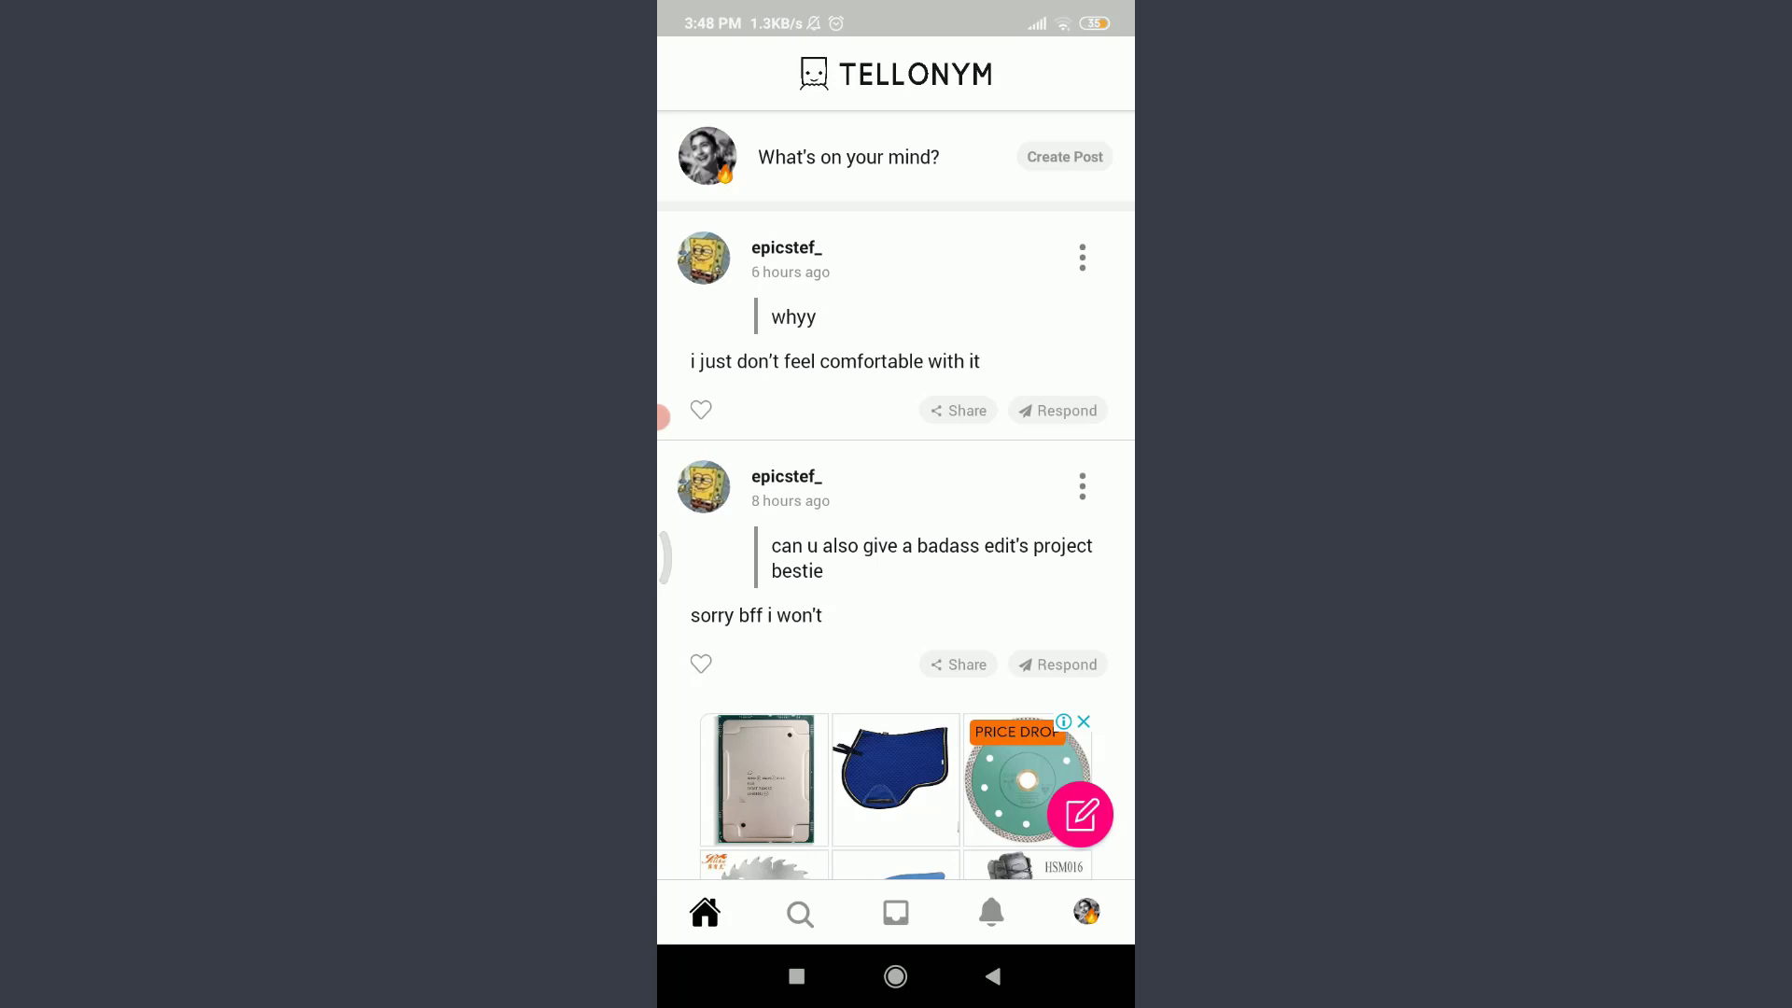
# Go to your own profile page and from there into the account settings
pyautogui.click(1084, 913)
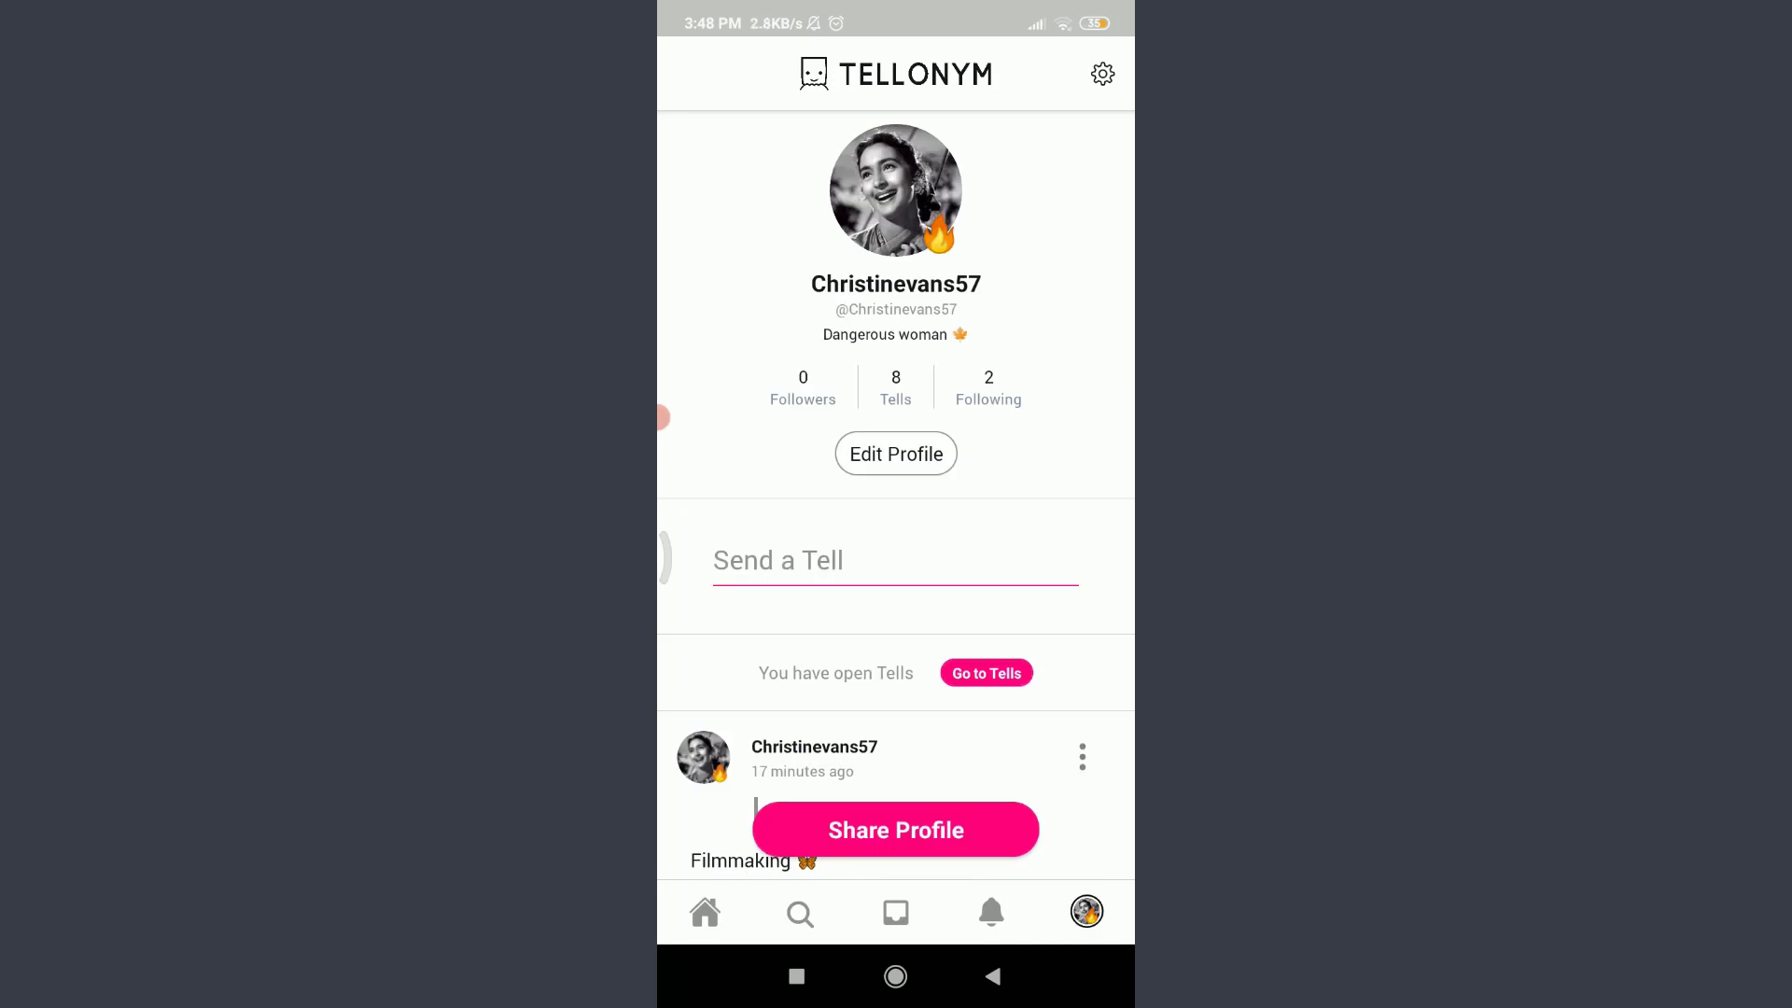
pyautogui.click(1101, 75)
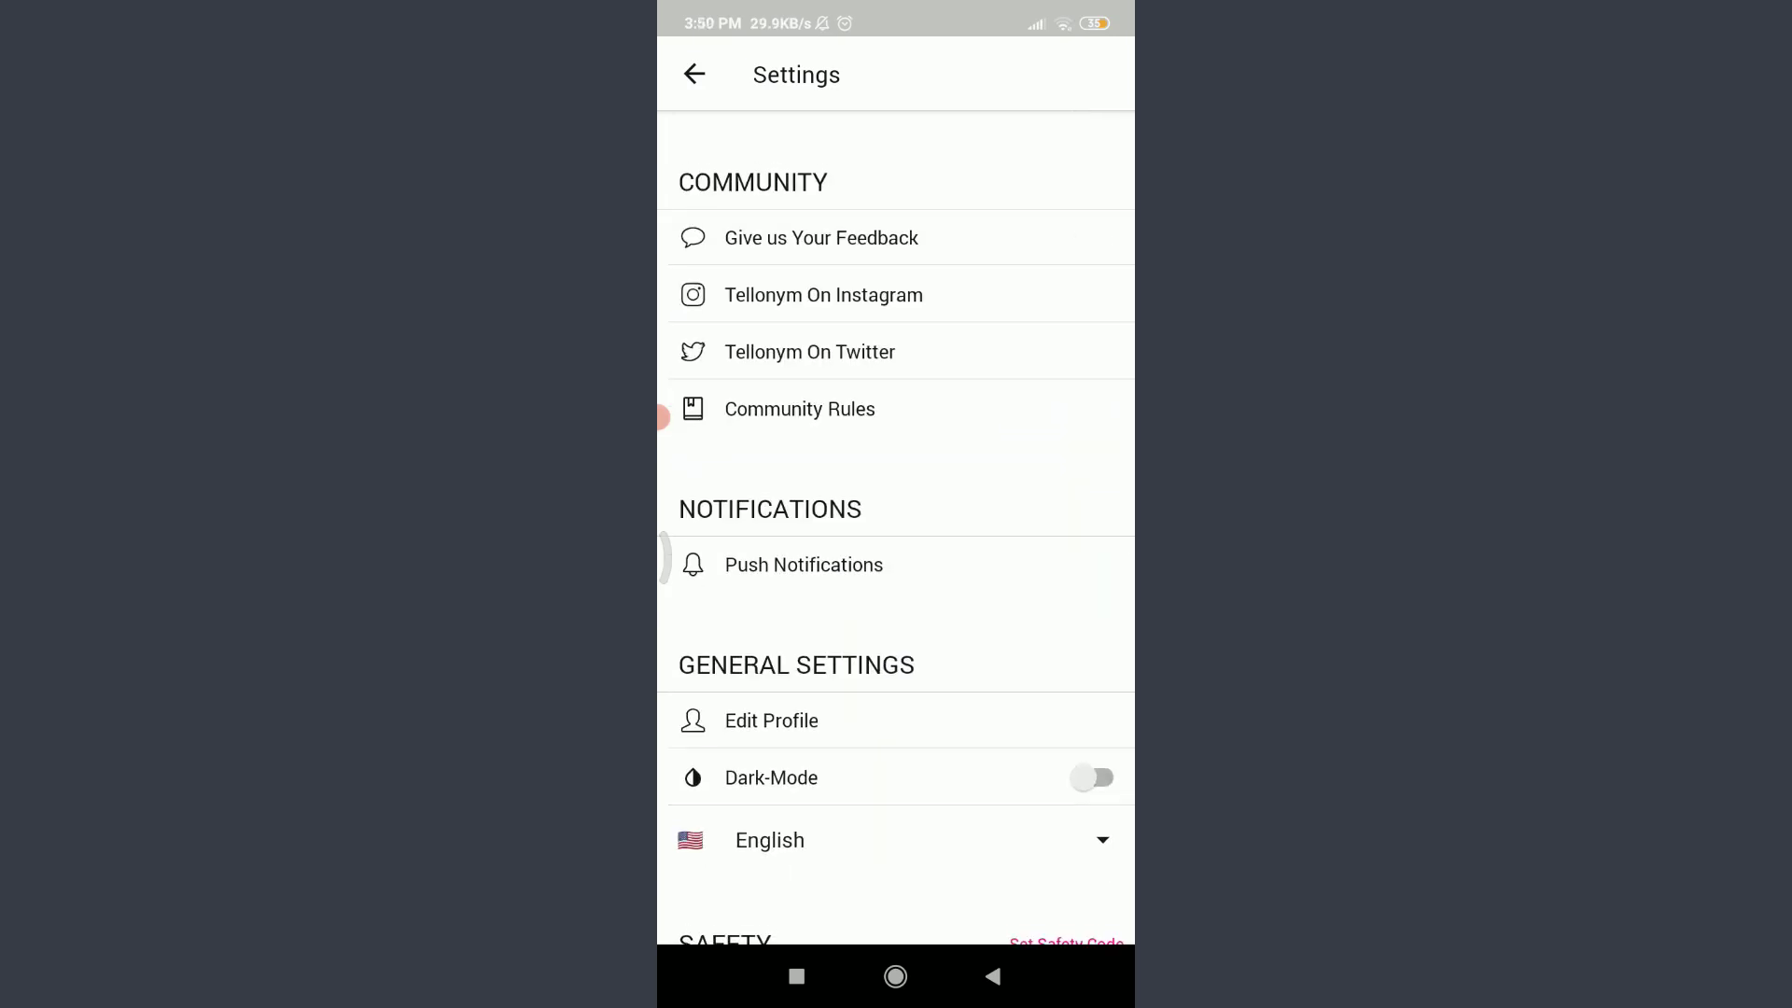
# Leave settings back to the profile, then return to the home feed
pyautogui.click(694, 75)
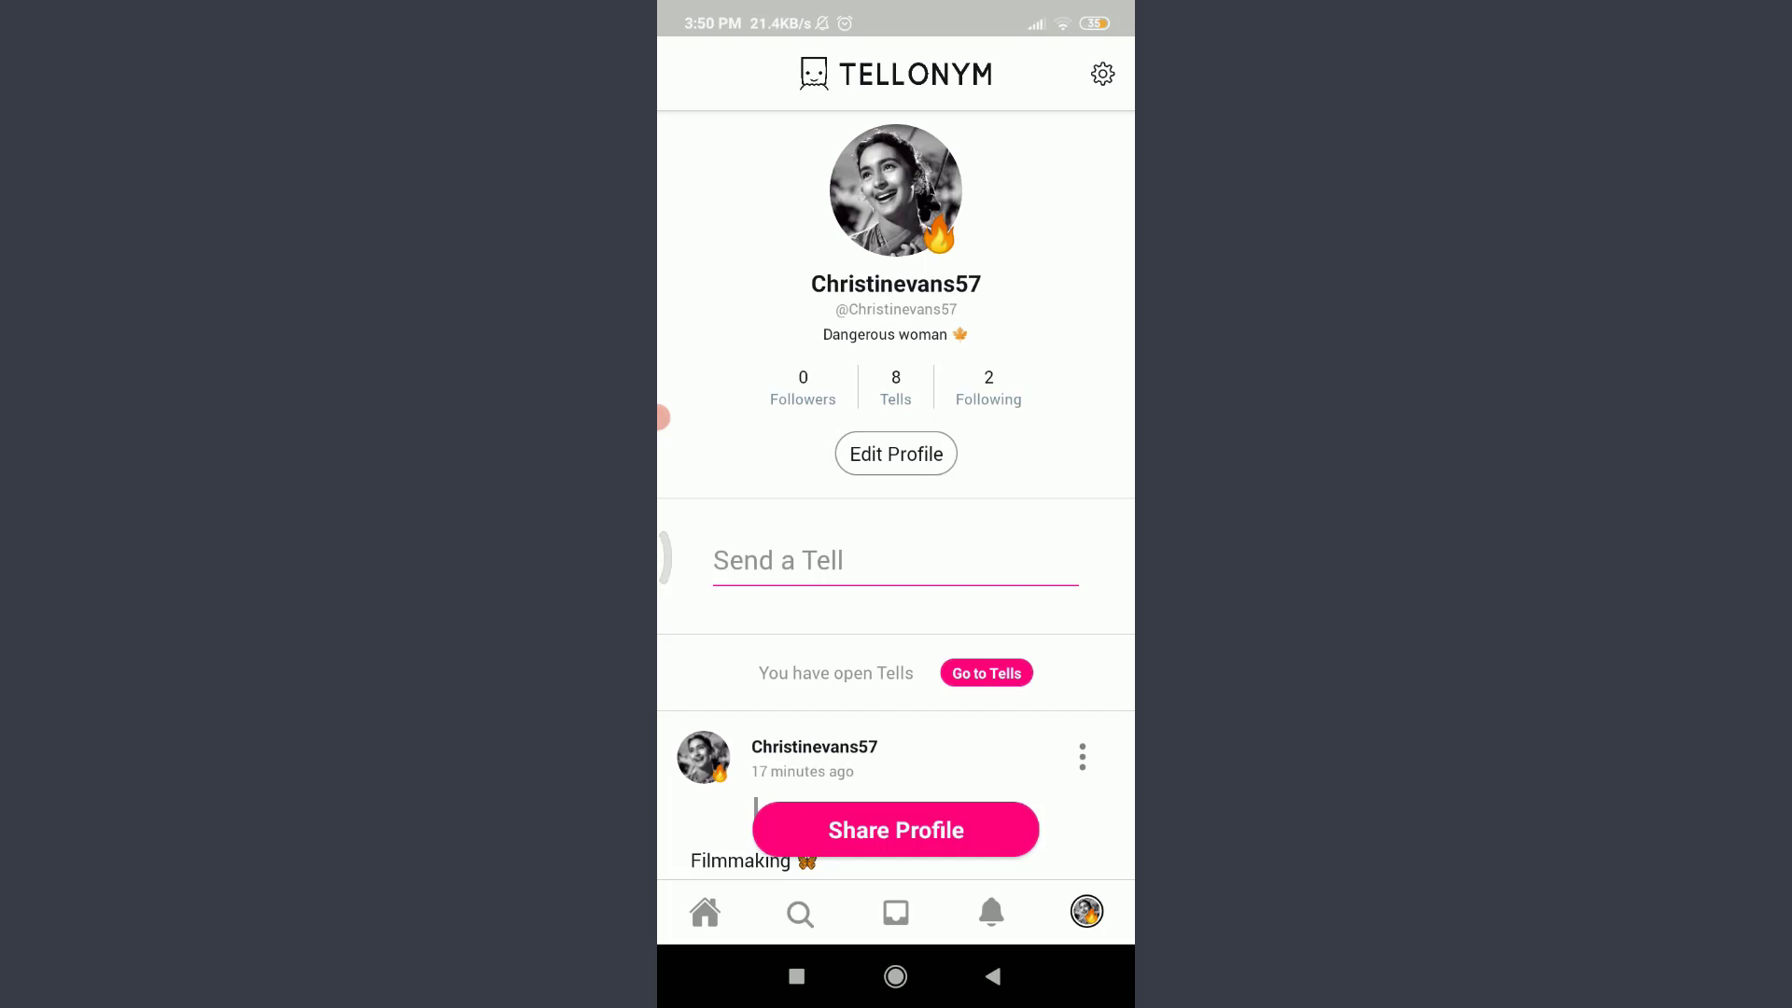
pyautogui.click(703, 913)
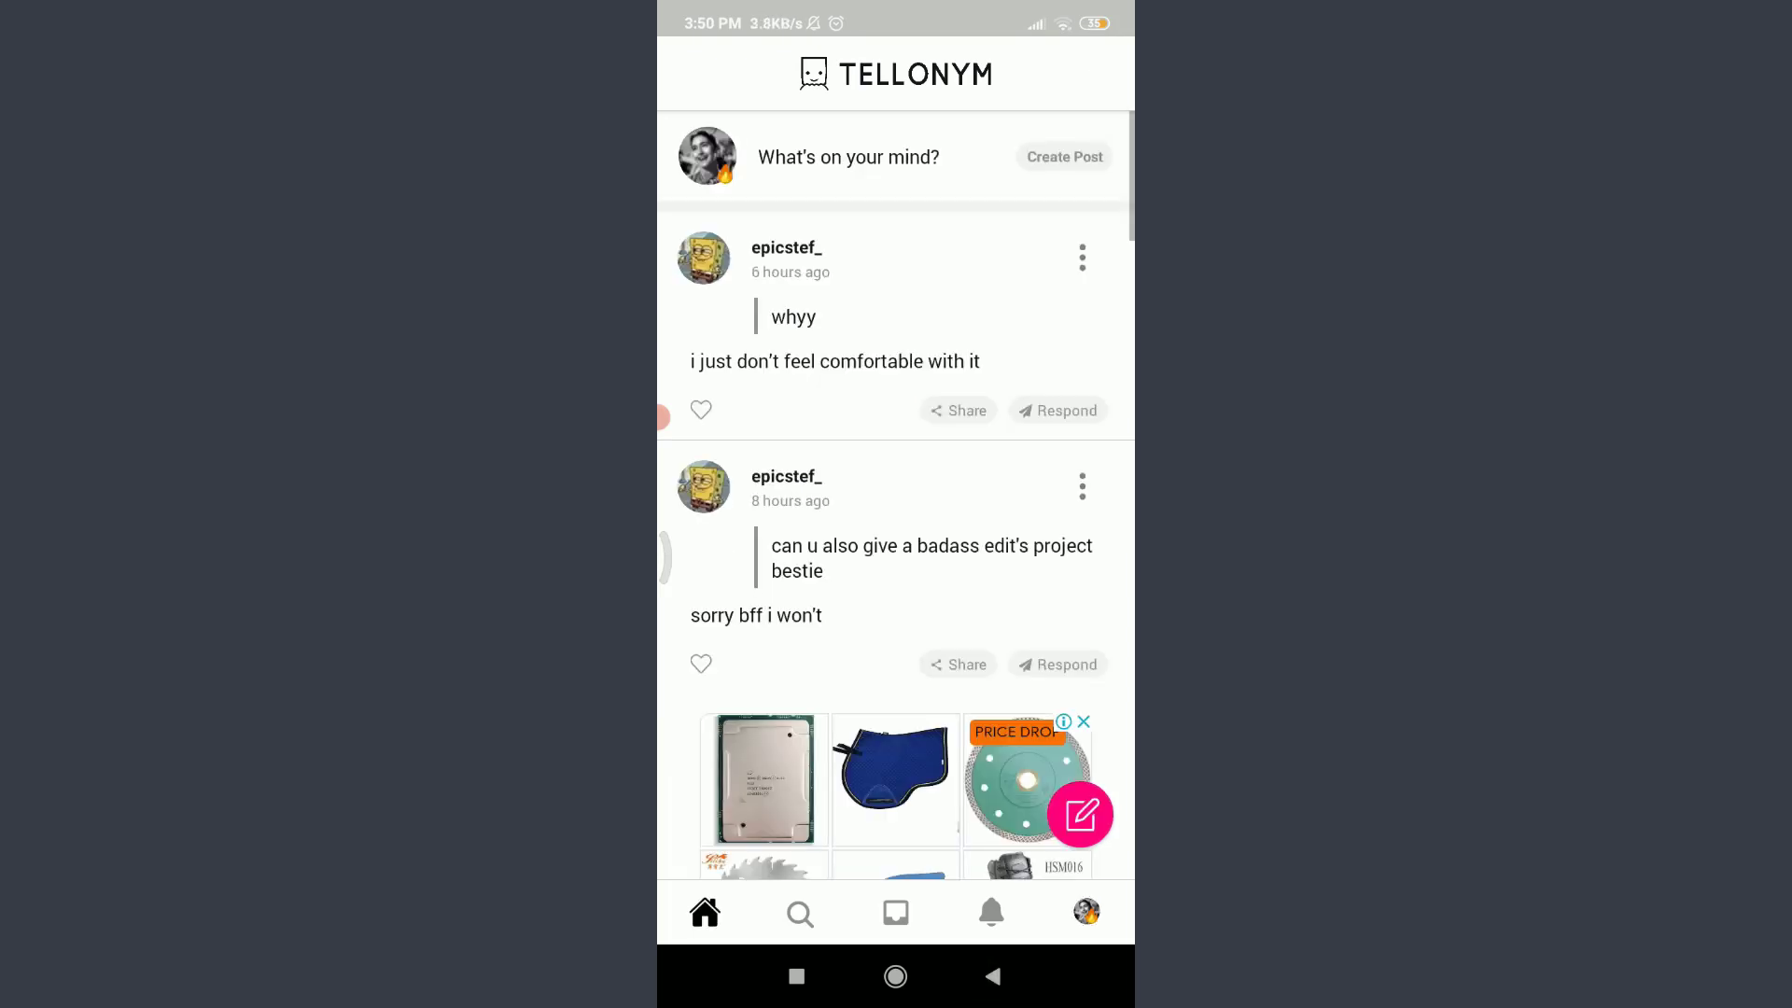